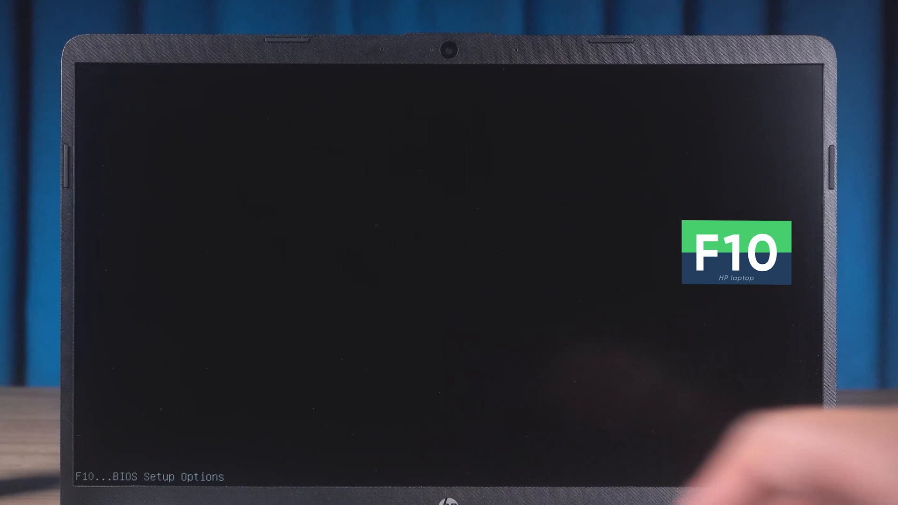
Move the USB flash drive to the top of the UEFI boot order and save with F10, confirming Yes.
key(F10)
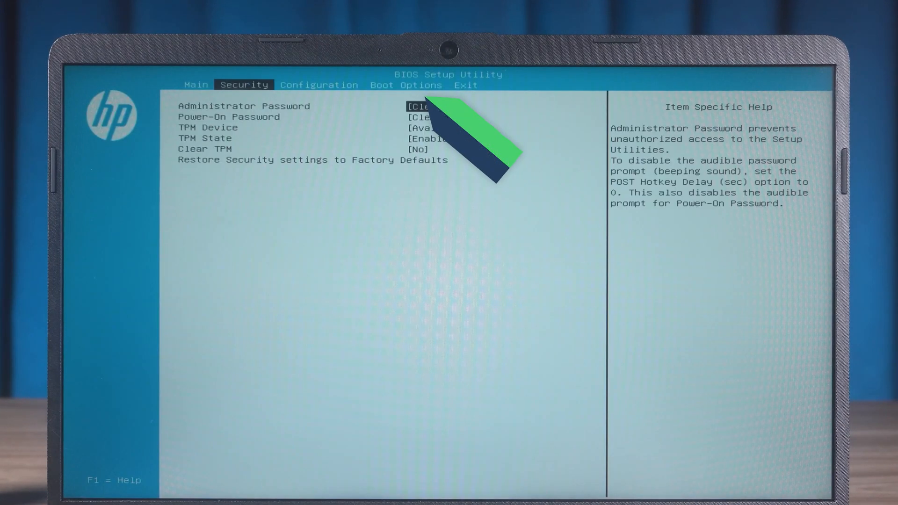
click(405, 86)
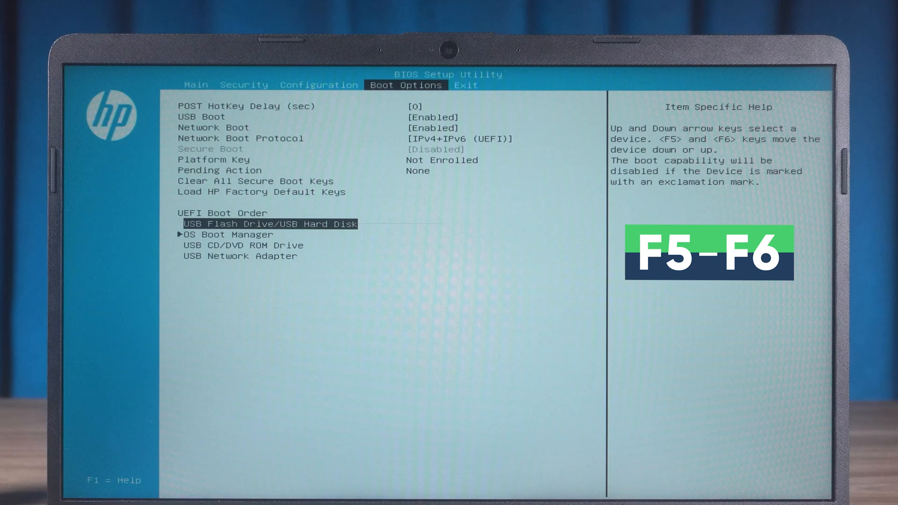
key(F6)
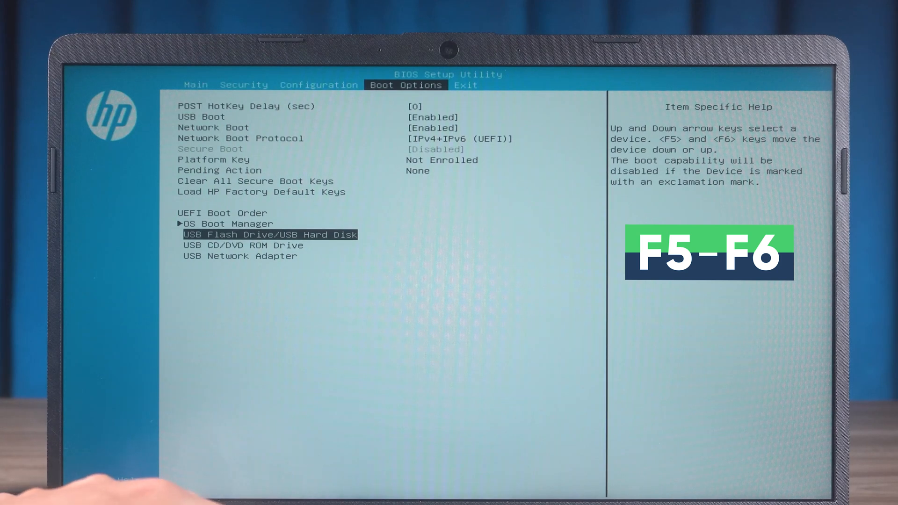
key(f10)
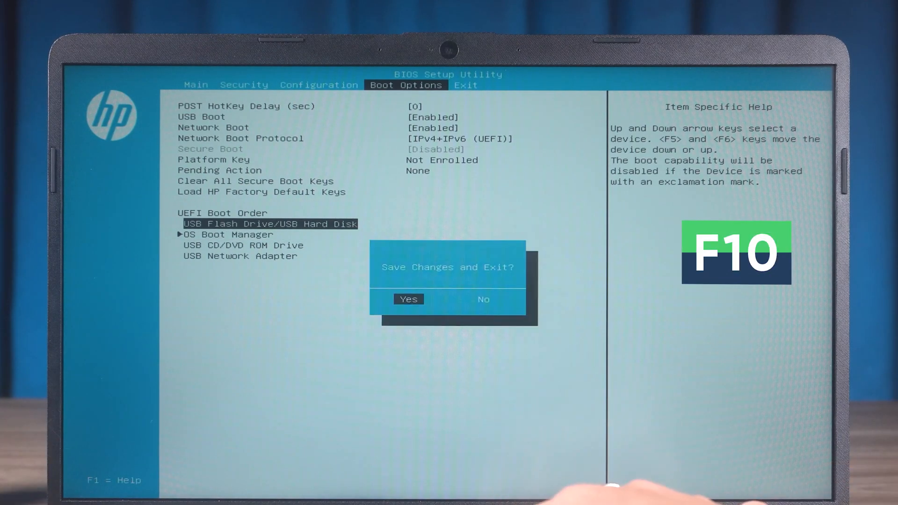
click(409, 300)
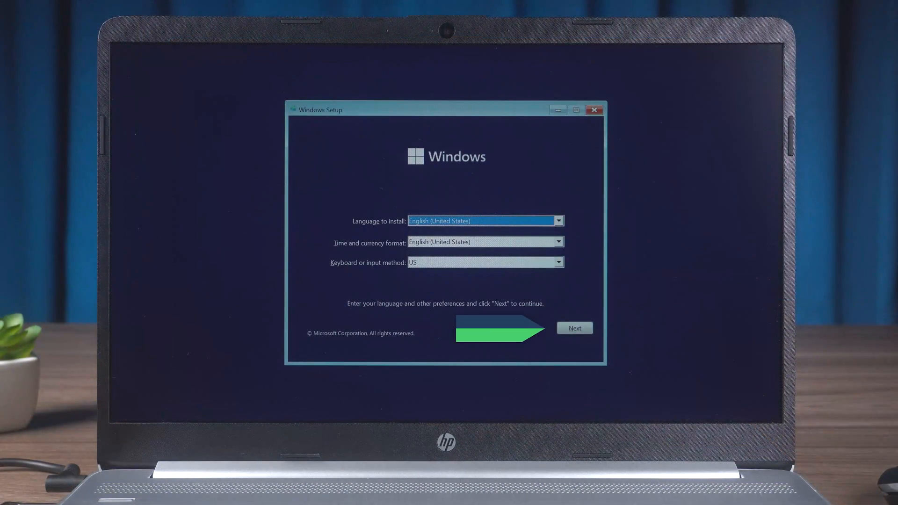
Continue past language settings and reach Command Prompt via Repair your computer > Advanced options.
click(573, 327)
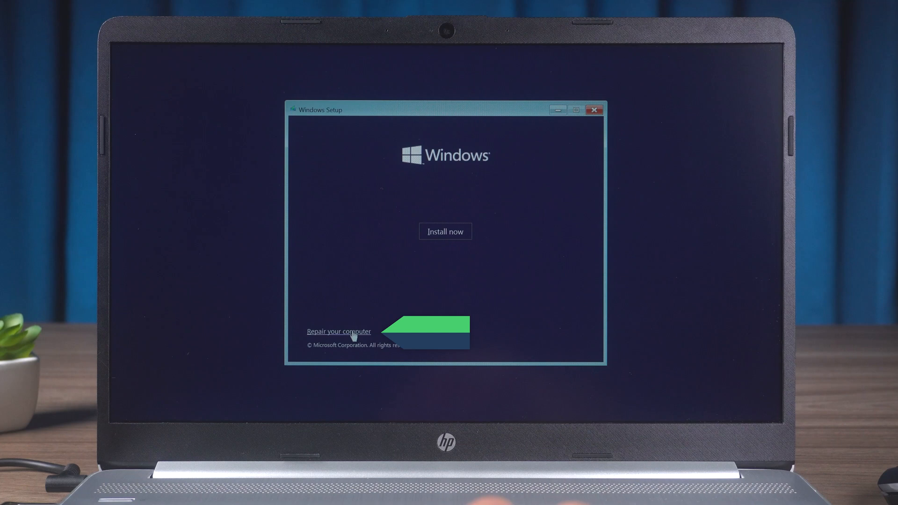
click(338, 332)
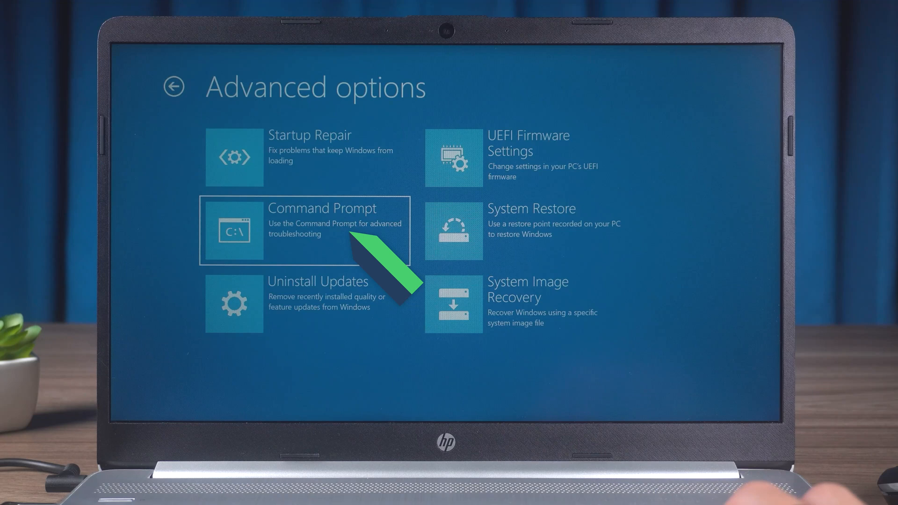
click(305, 230)
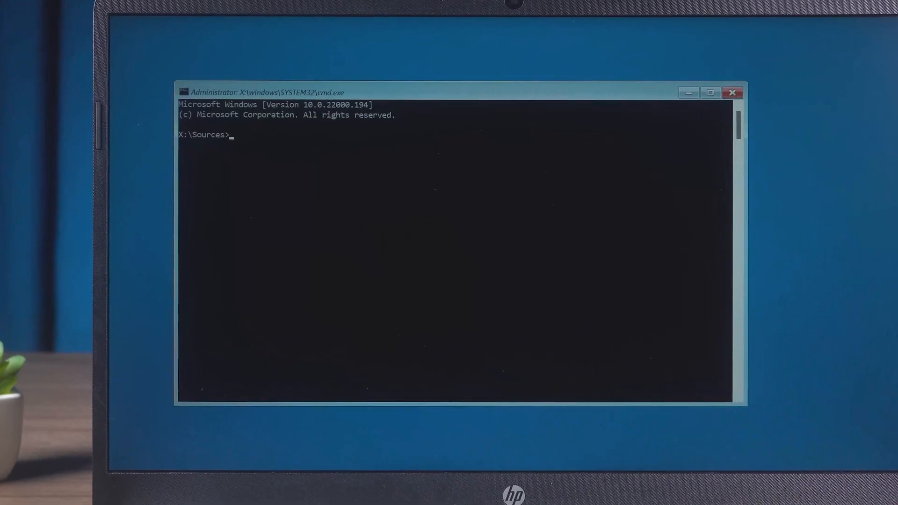
Run bootrec /fixmbr, /fixboot, /rebuildbcd (answering y) and /scanos at the prompt.
text(bootrec /fixmbr)
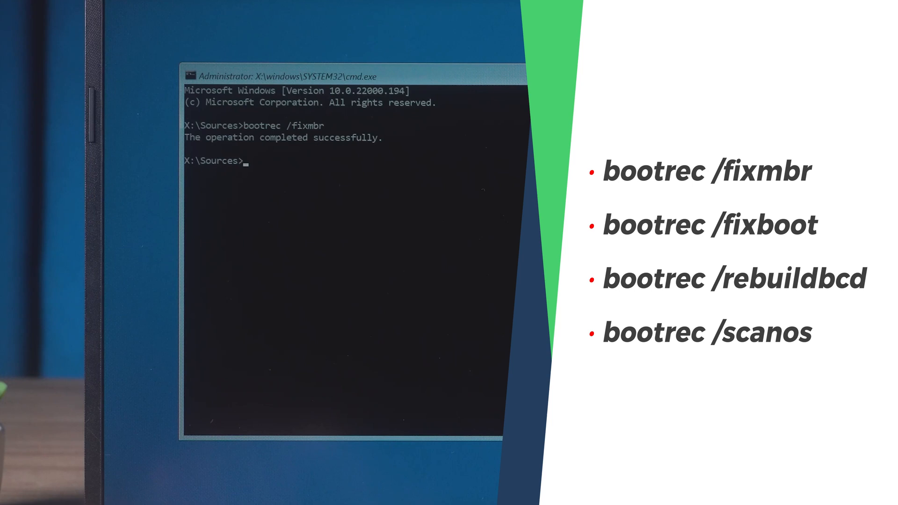
text(bootrec /fixboot)
text(bootrec /rebuildbcd)
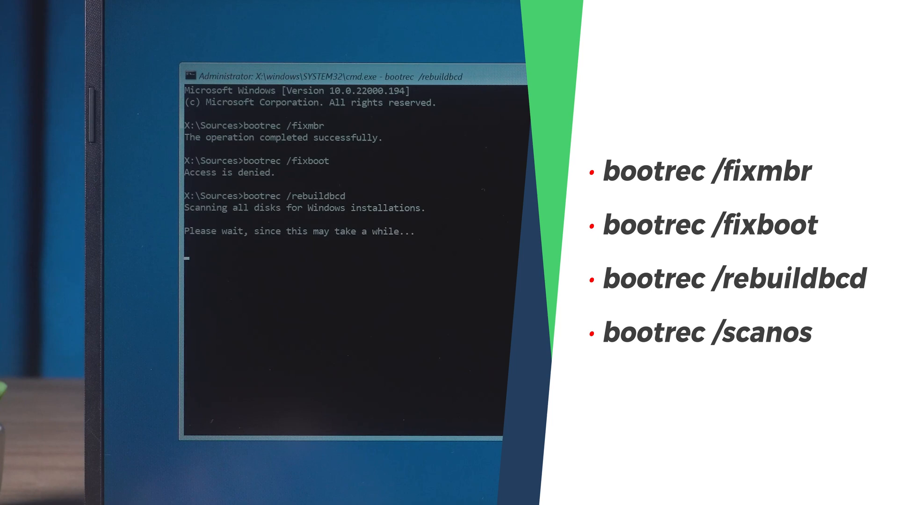
text(y)
text(b)
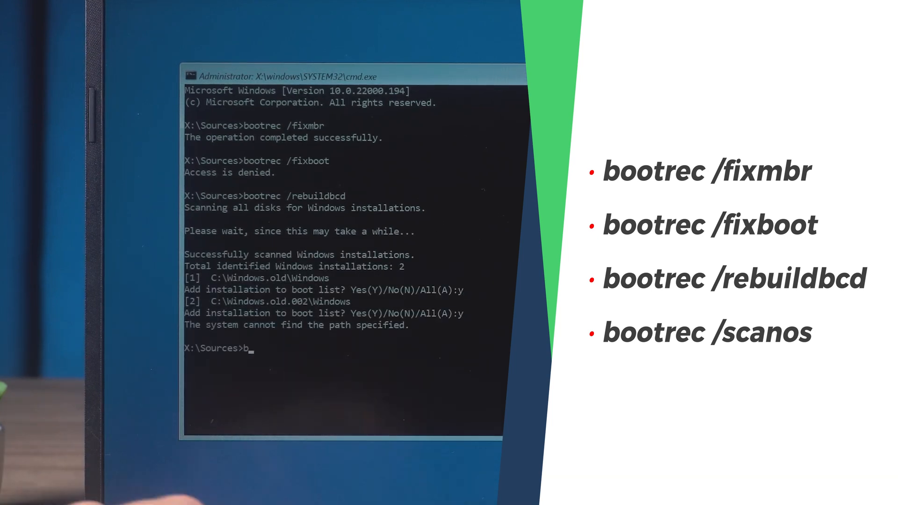
text(ootrec /scanos)
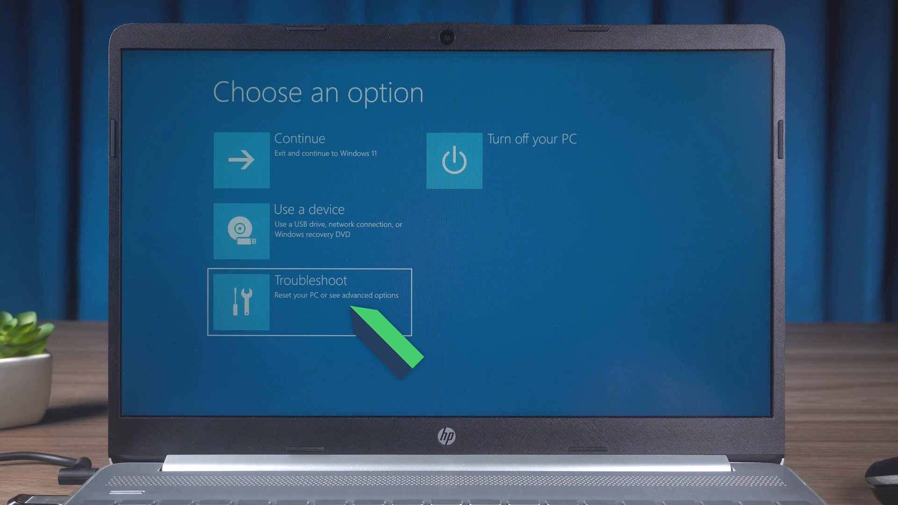
Run chkdsk C: /f /r from the recovery Command Prompt, then continue to Windows 11.
click(310, 300)
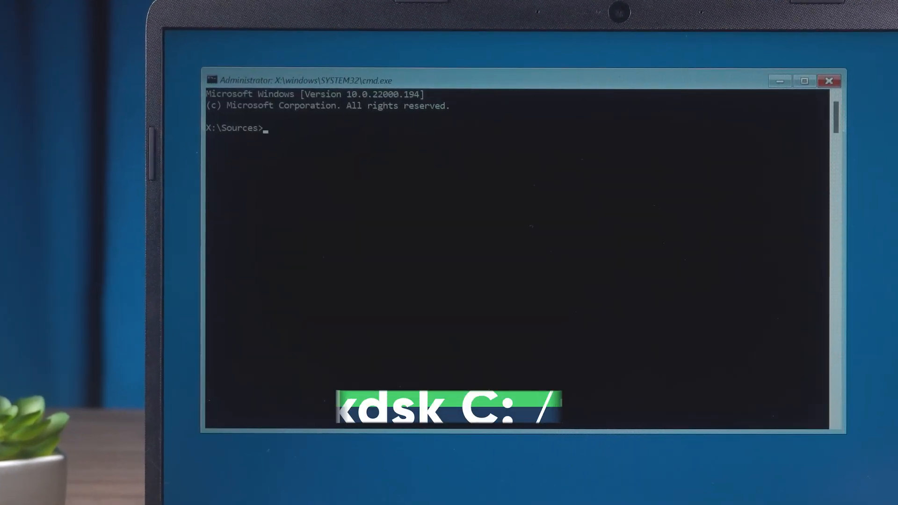
text(chkdsk C)
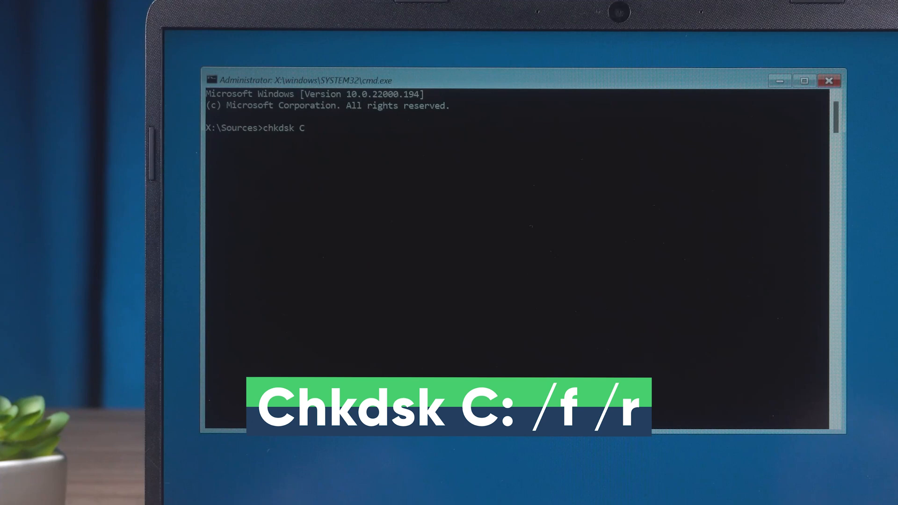
text(: /f /r)
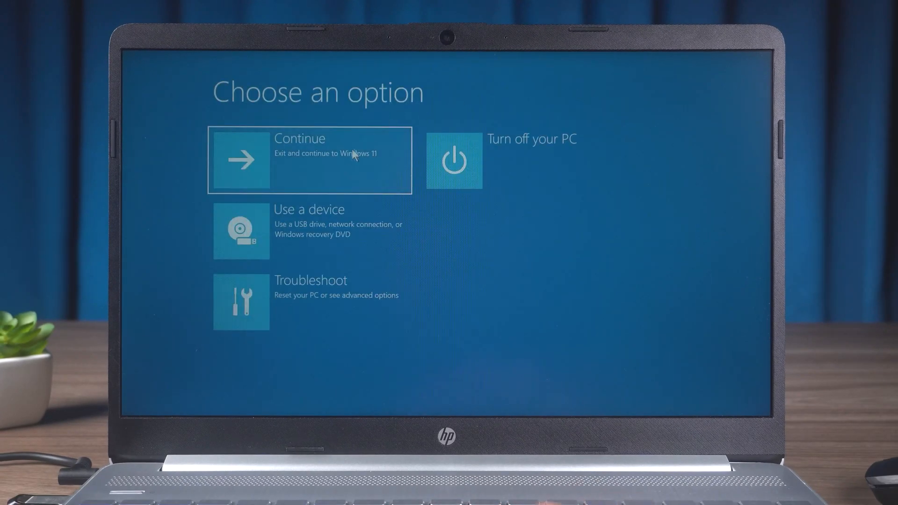
click(310, 161)
text(s)
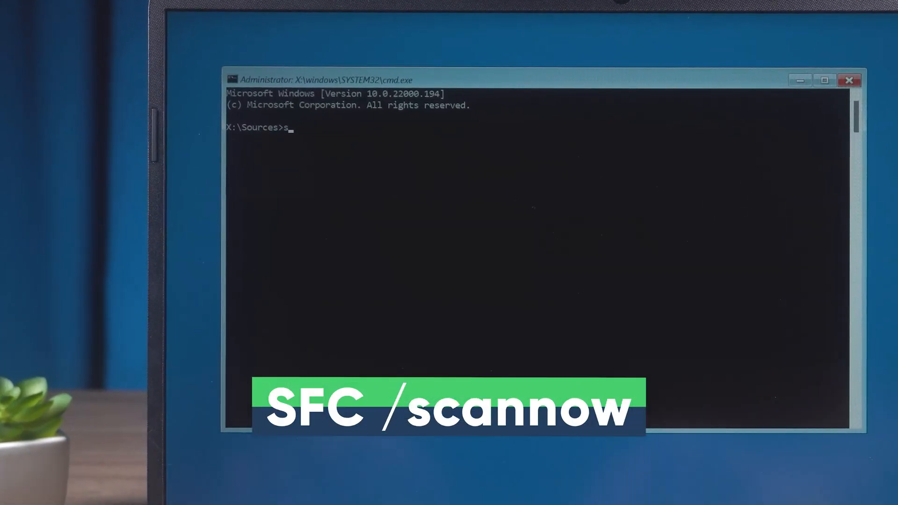
Run sfc /scannow in Command Prompt and return to the Choose an option screen.
text(fc /s)
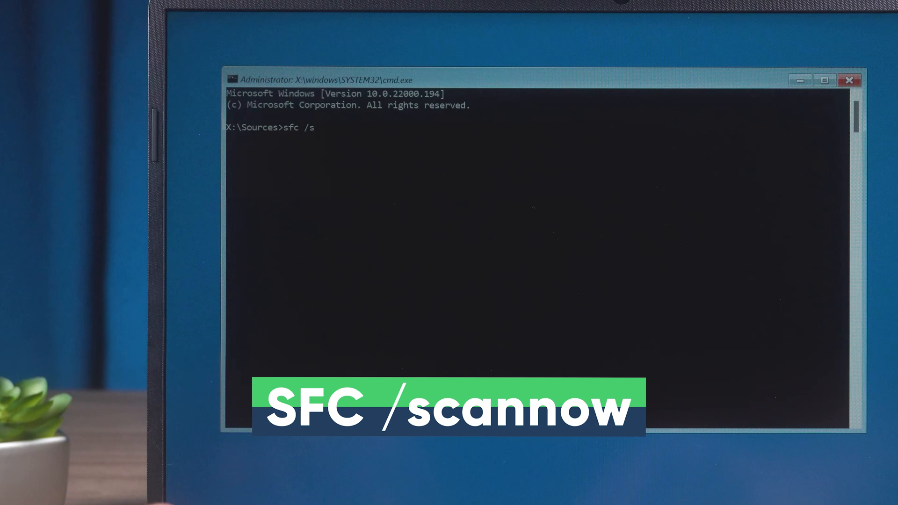
text(cannow)
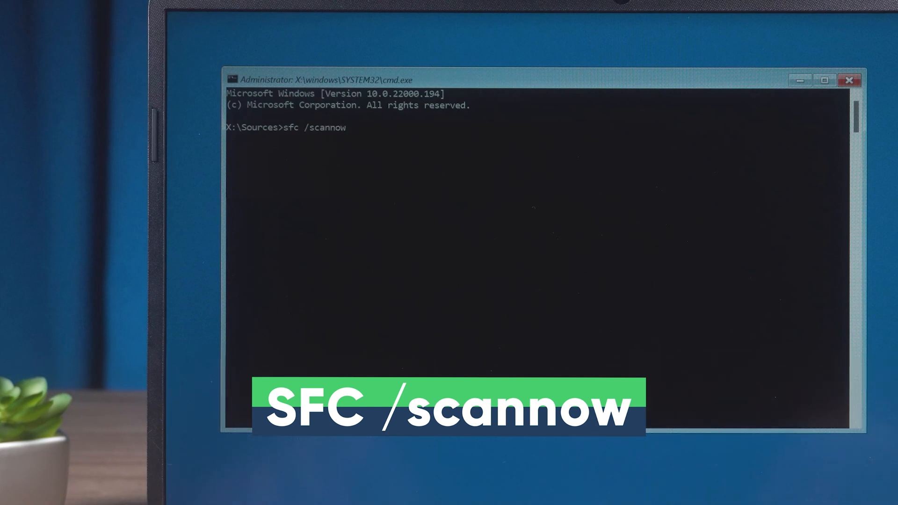
key(Enter)
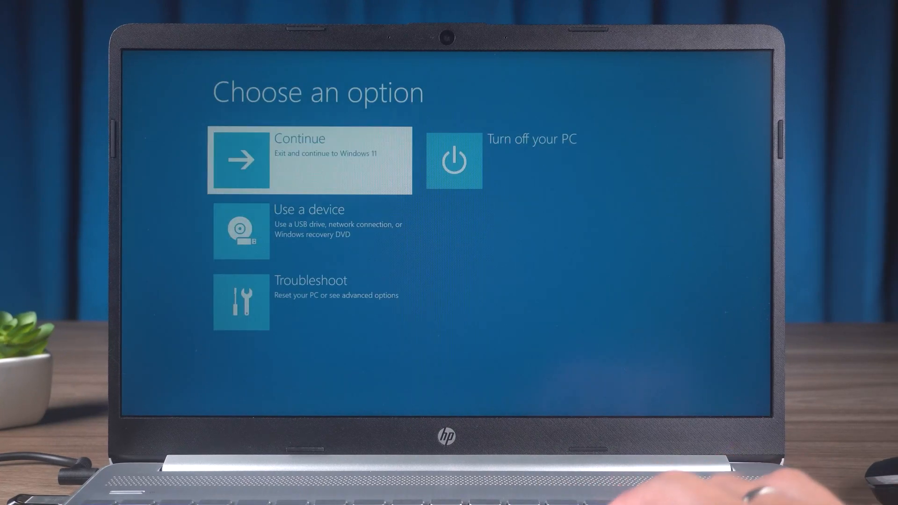
click(310, 159)
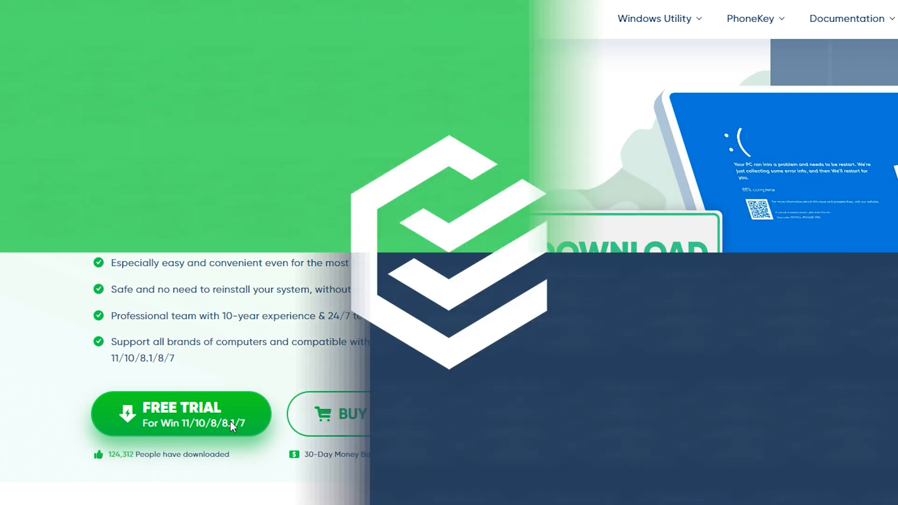
Download the FixUWin trial, start boot disk creation and choose Windows 11 (x64) as the system.
click(181, 413)
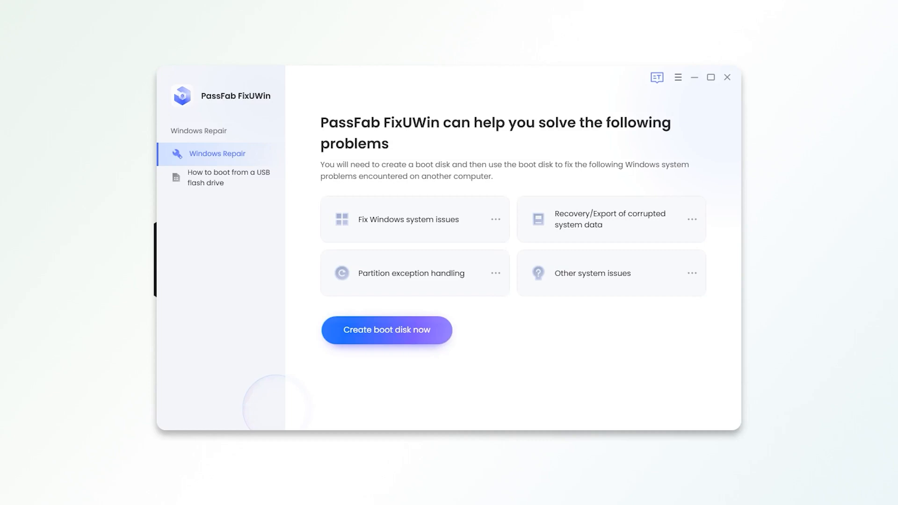
click(386, 329)
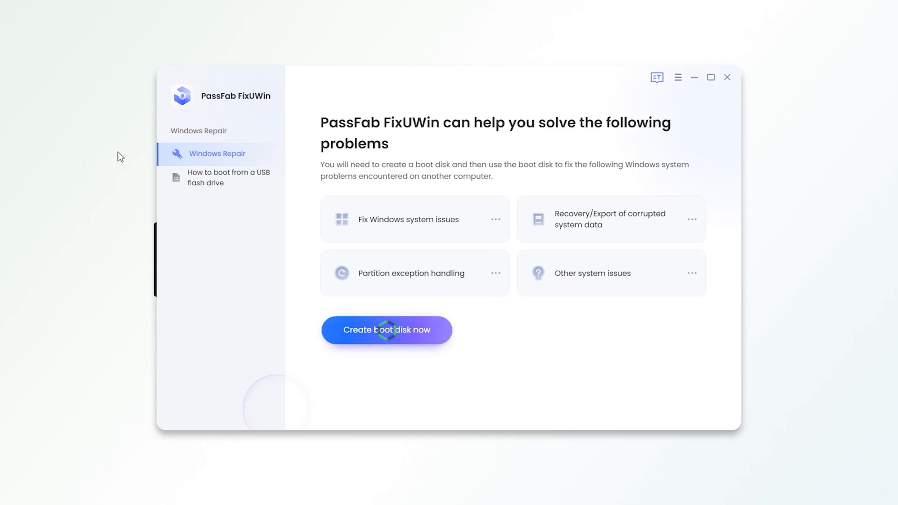
click(386, 330)
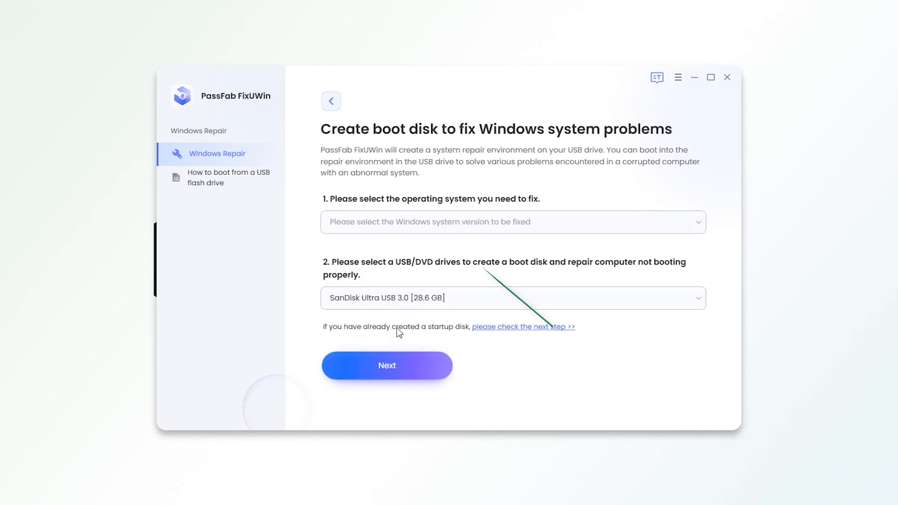
click(512, 221)
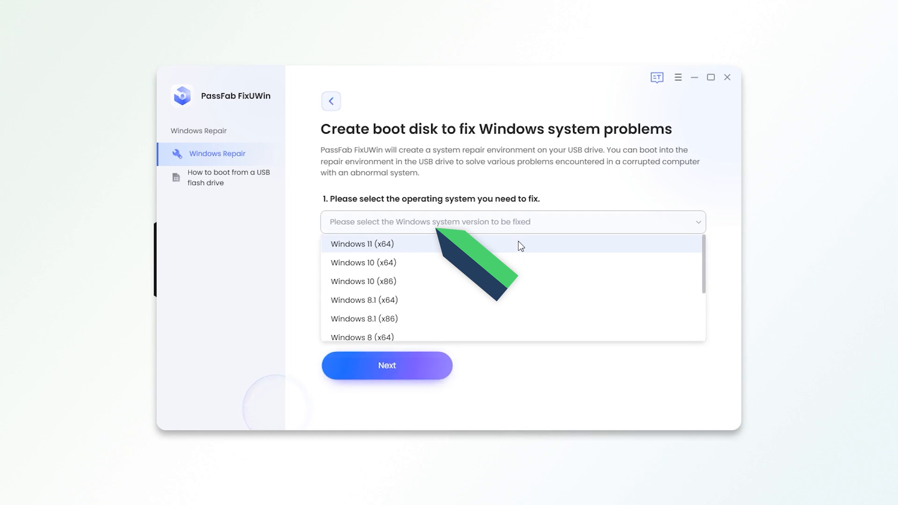
click(363, 244)
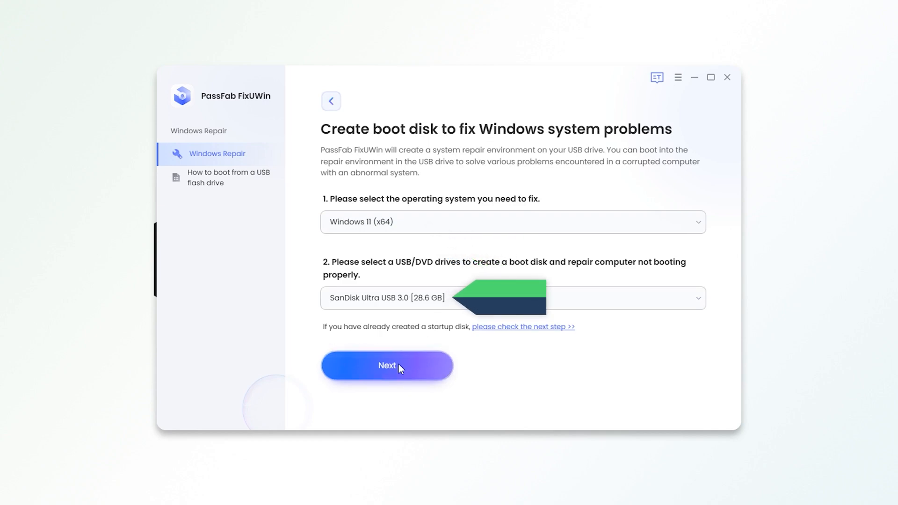
Build the boot disk on the SanDisk USB drive and view the booting tutorial.
click(386, 365)
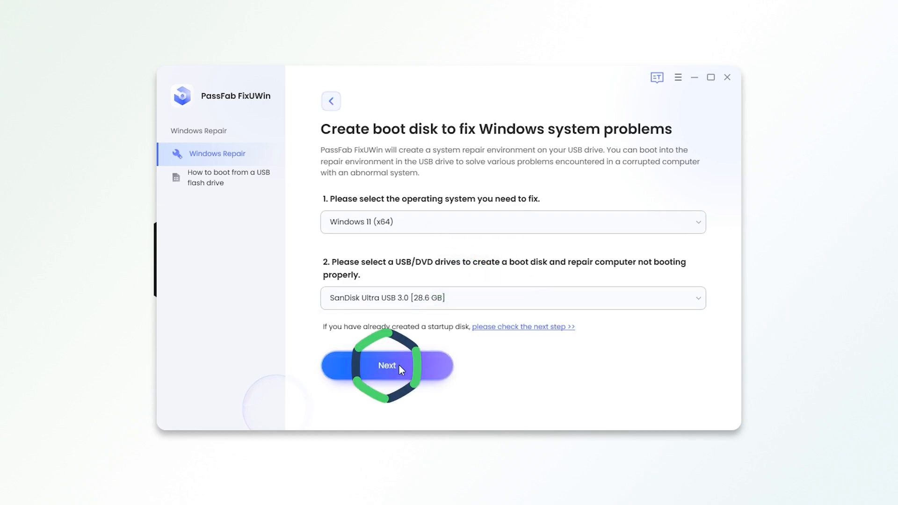
click(386, 365)
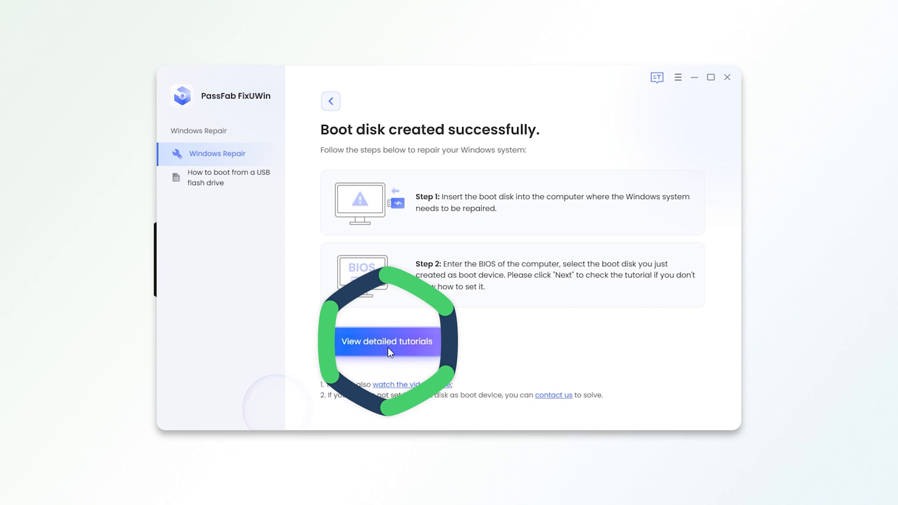
click(388, 341)
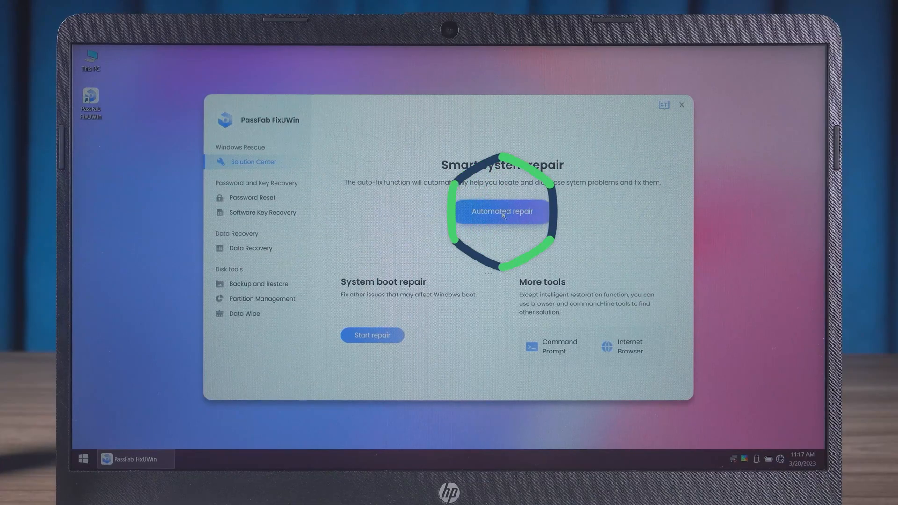
Start Automated repair on Local disk (C:) as the partition to fix.
click(501, 211)
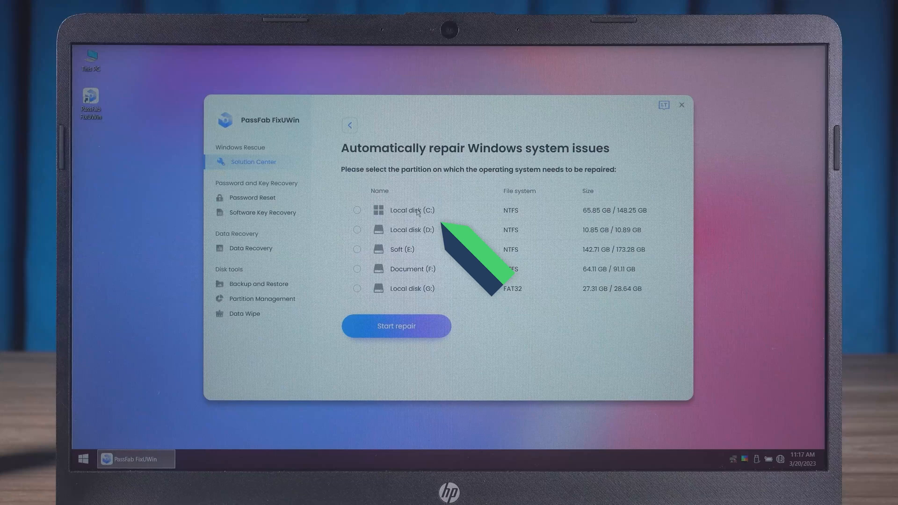
click(356, 210)
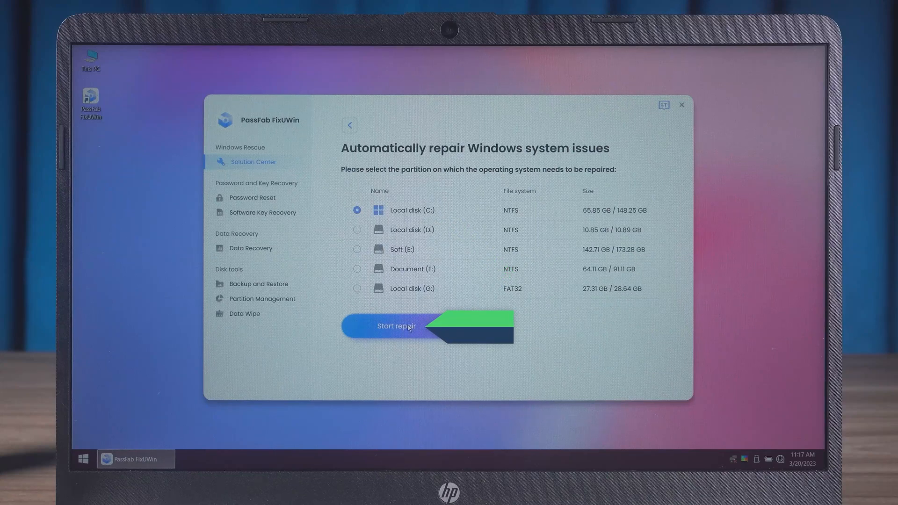
click(395, 325)
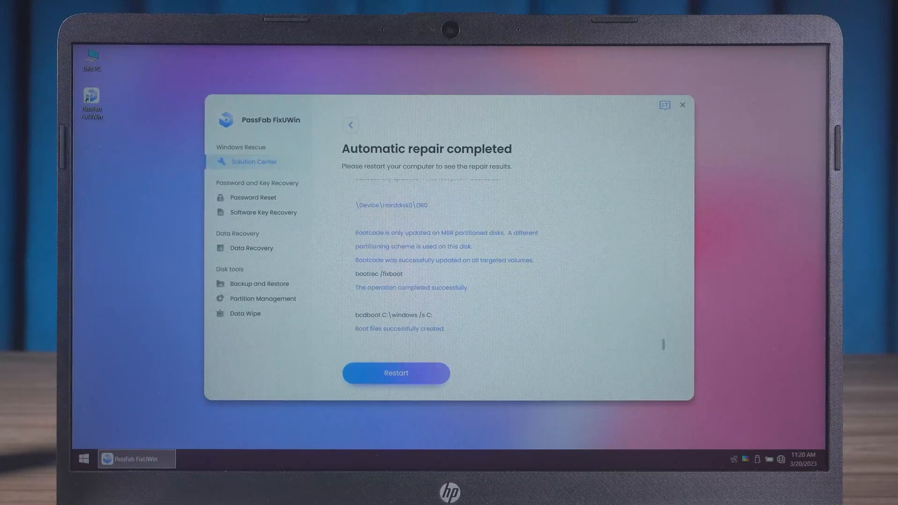
Restart the laptop after repair completes, confirming Restart in the dialog.
click(395, 373)
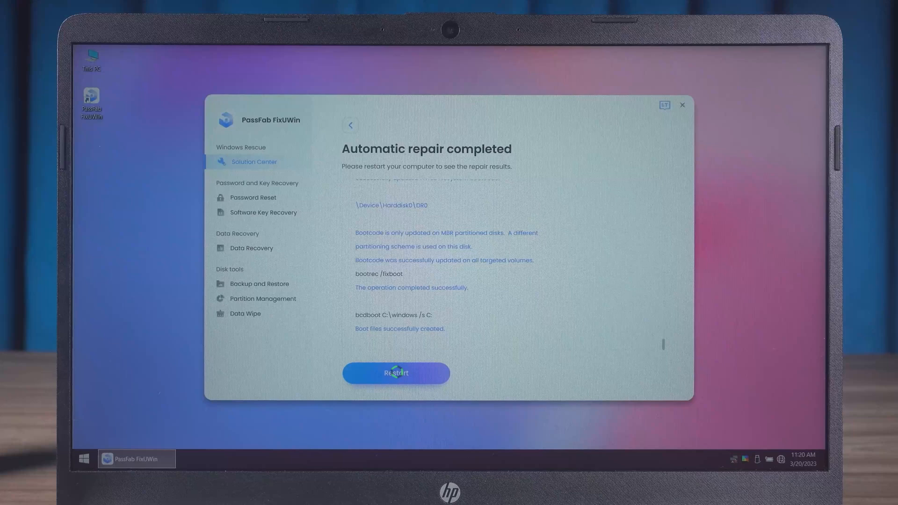
click(396, 373)
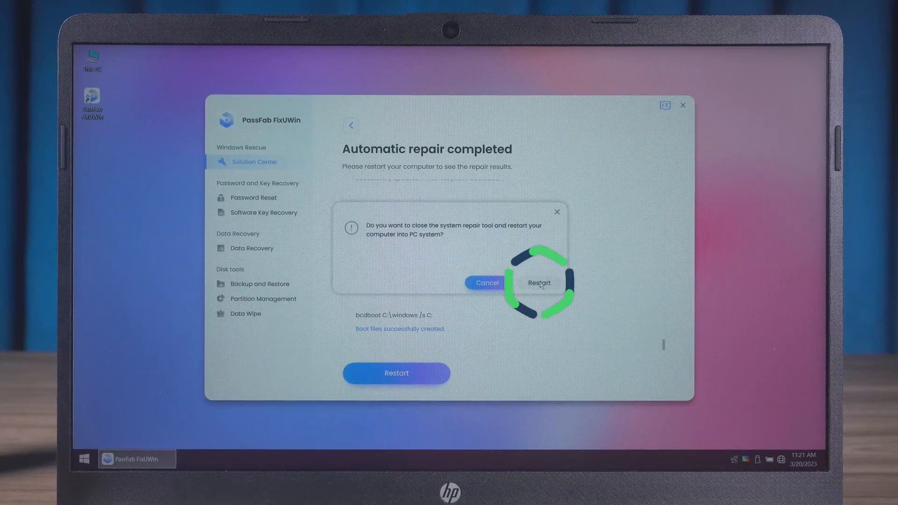
click(538, 283)
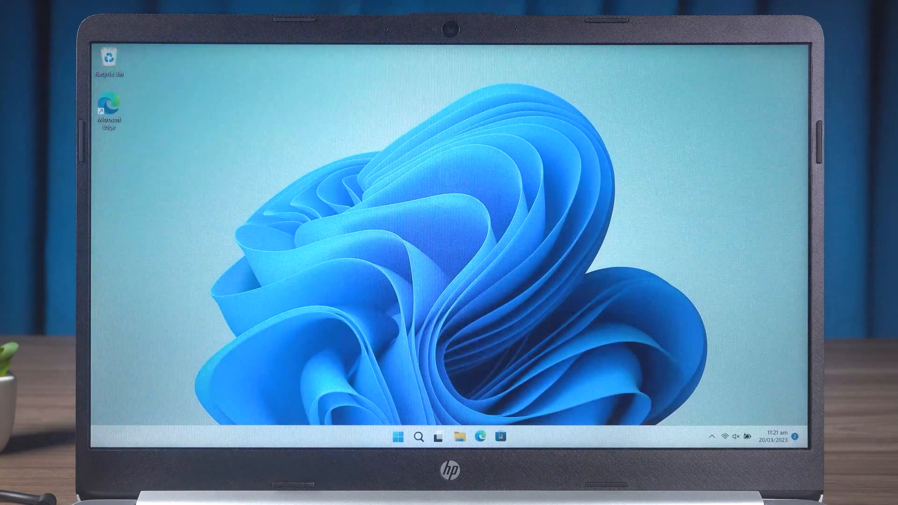